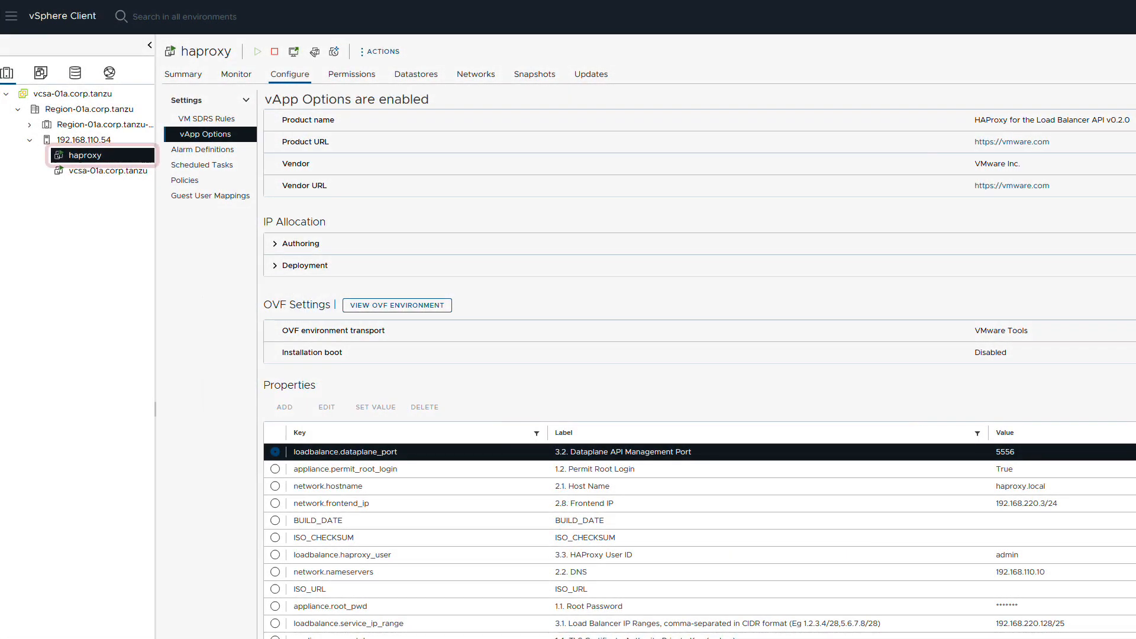
# Page through the jumpbox-vm-only.yaml listing and return to a fresh prompt
pyautogui.click(87, 155)
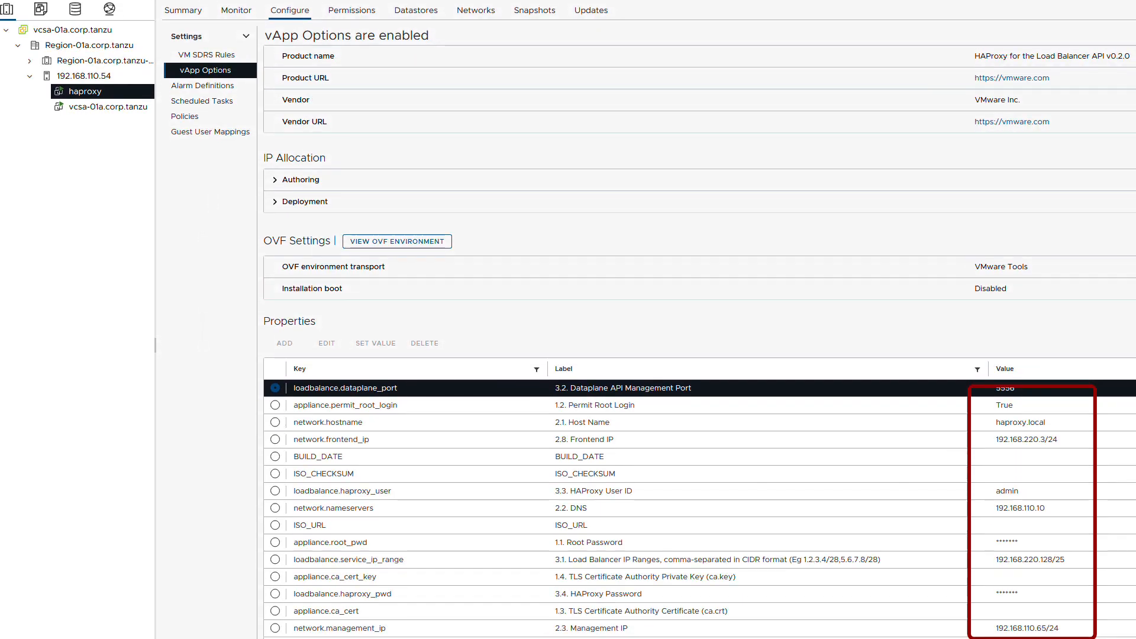
pyautogui.scroll(-3)
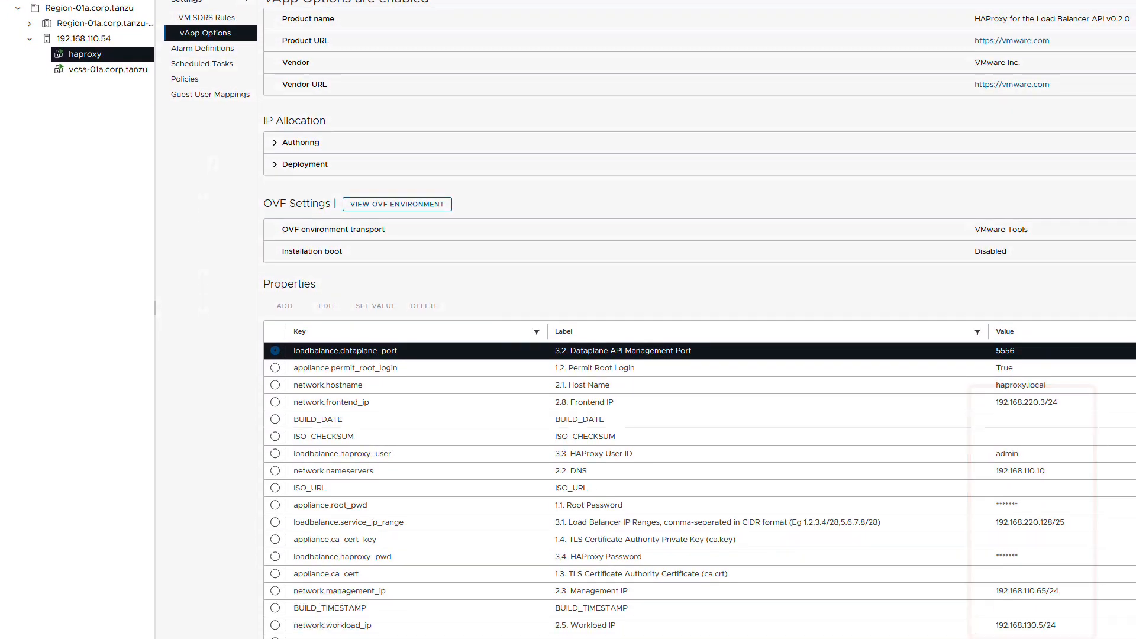
pyautogui.scroll(-3)
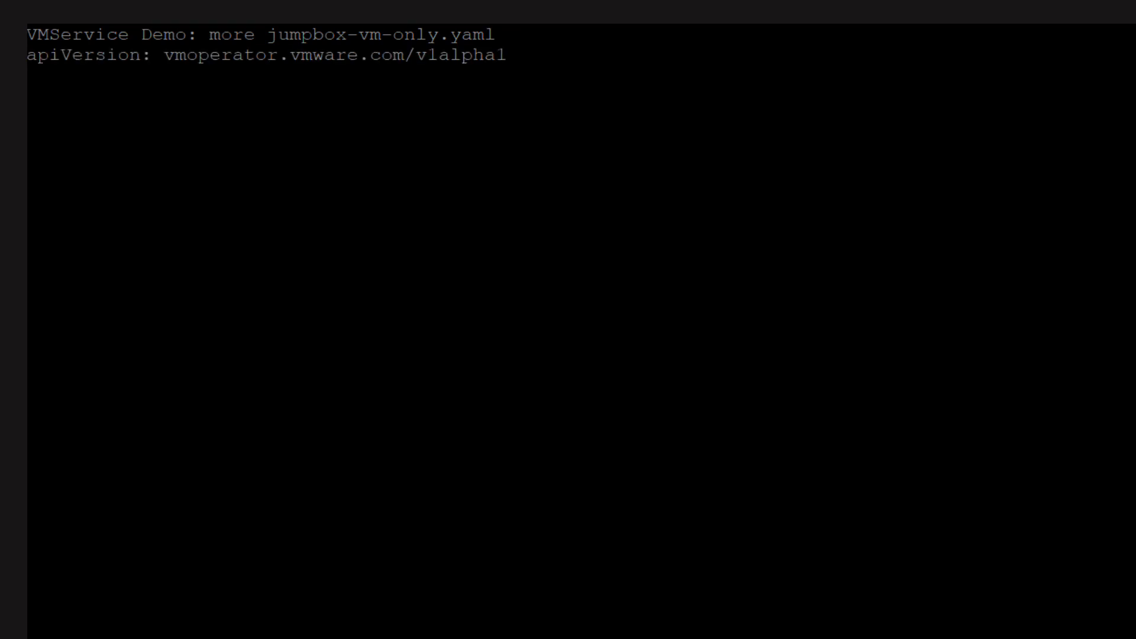
pyautogui.press('Return')
pyautogui.write('more')
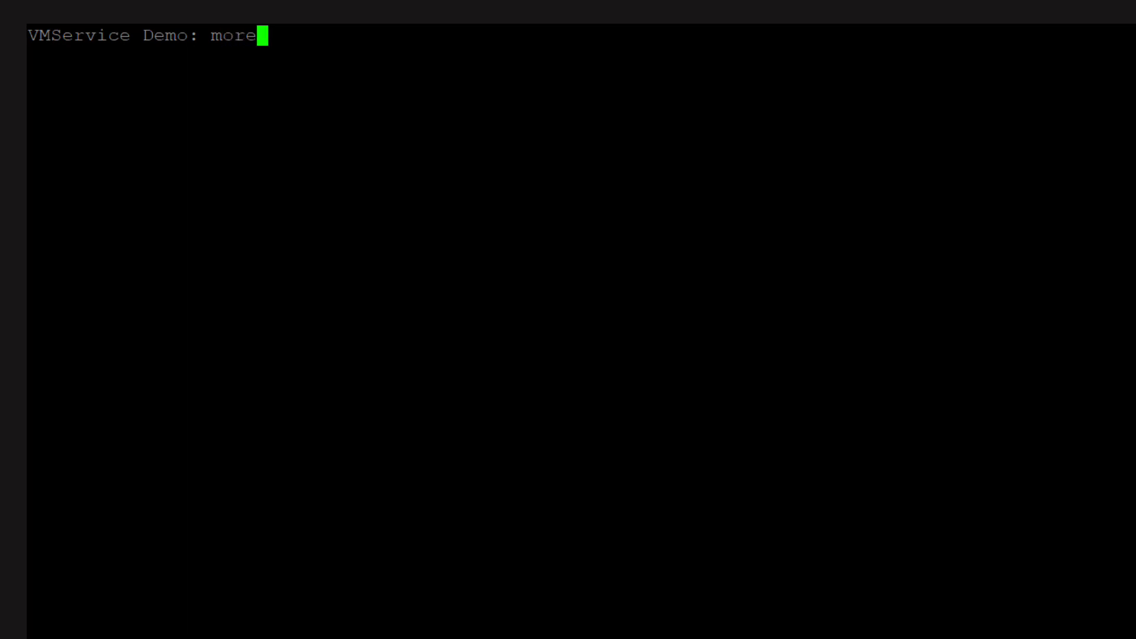
# Display jumpbox-lb-only.yaml with the more command
pyautogui.write('jumpbox')
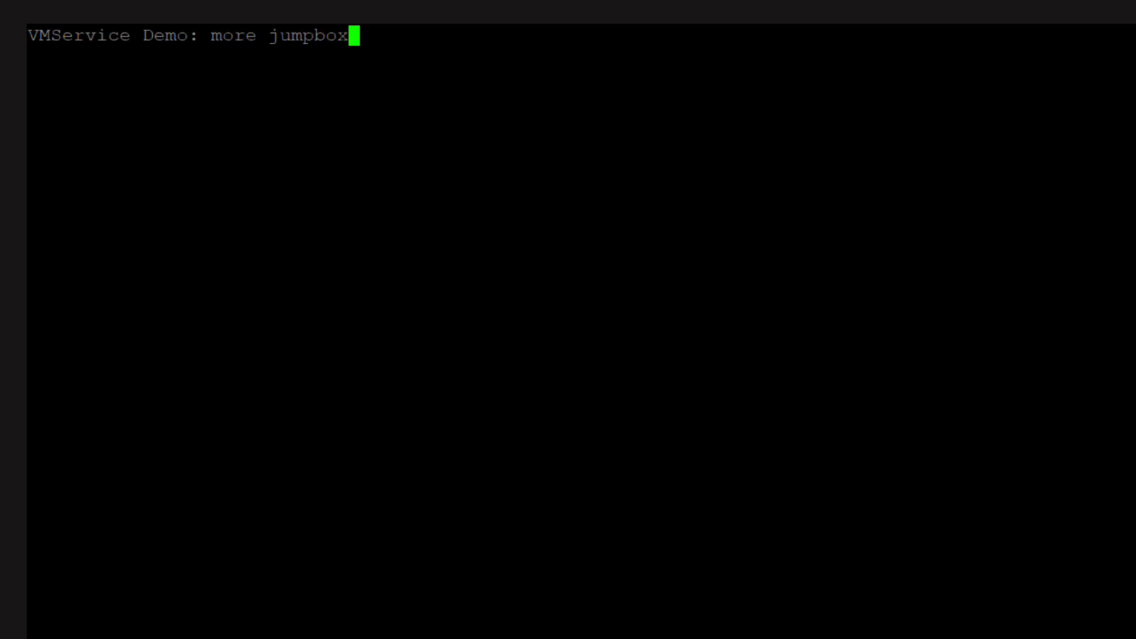
pyautogui.write('-1')
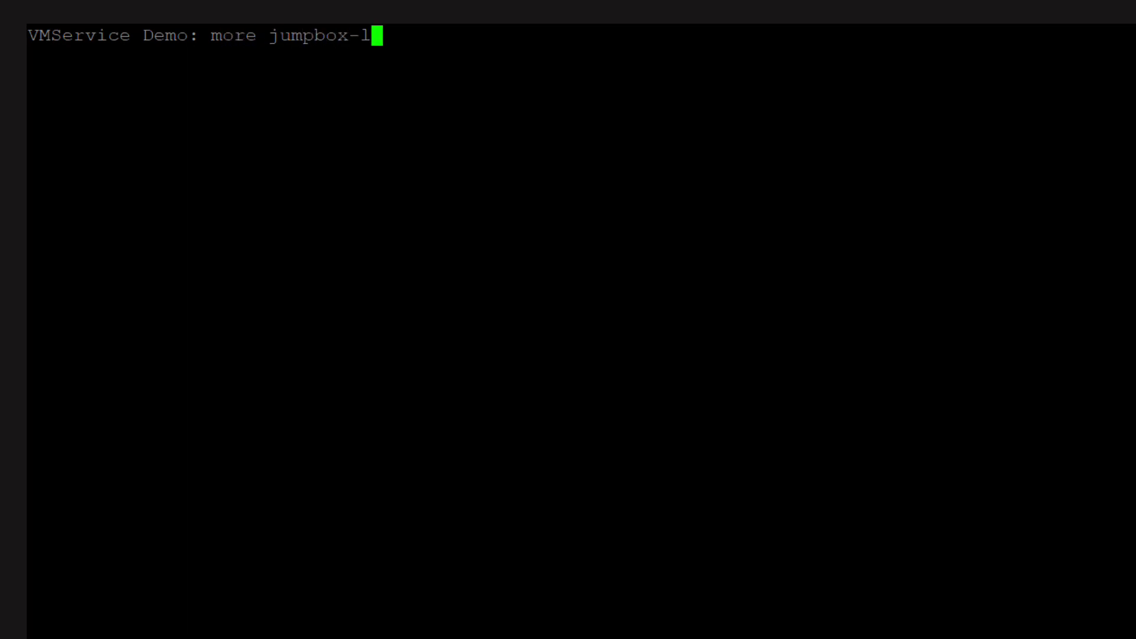
pyautogui.write('b-only.yaml')
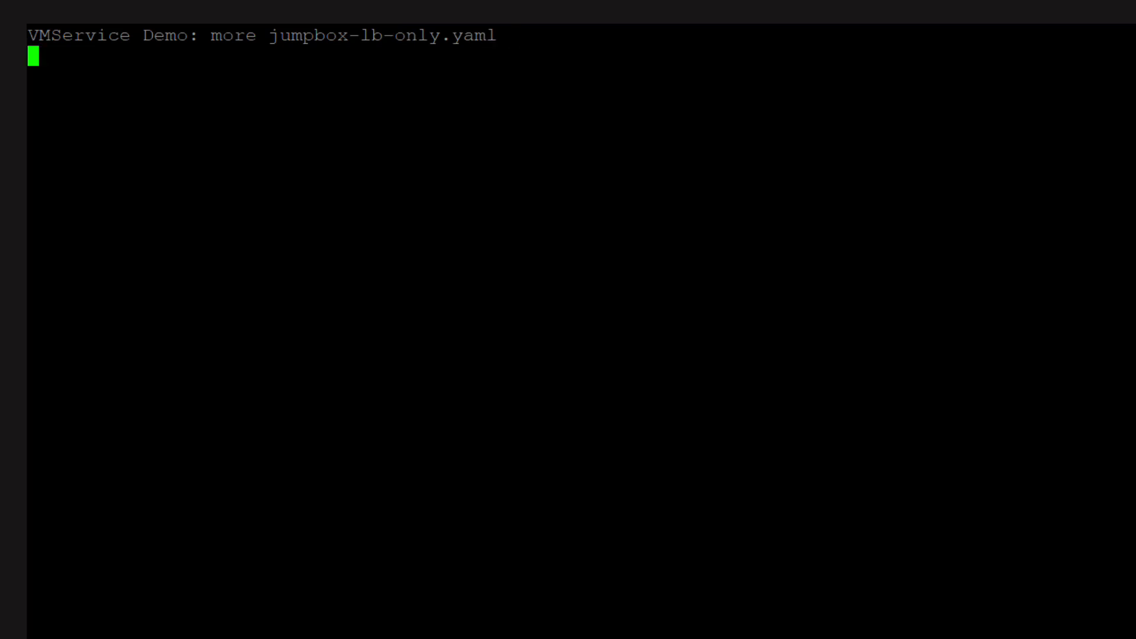
pyautogui.press('Return')
pyautogui.write('more')
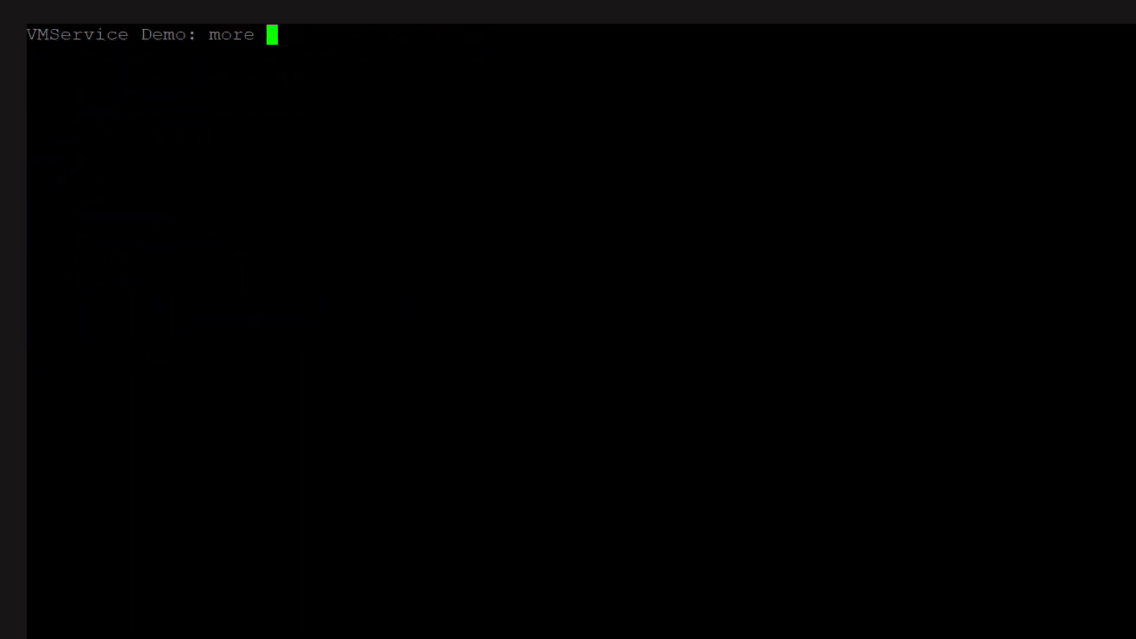
# Display vm-cloud-config.txt and read through its package list and disk_setup sections
pyautogui.write('vm-cloud-config.txt')
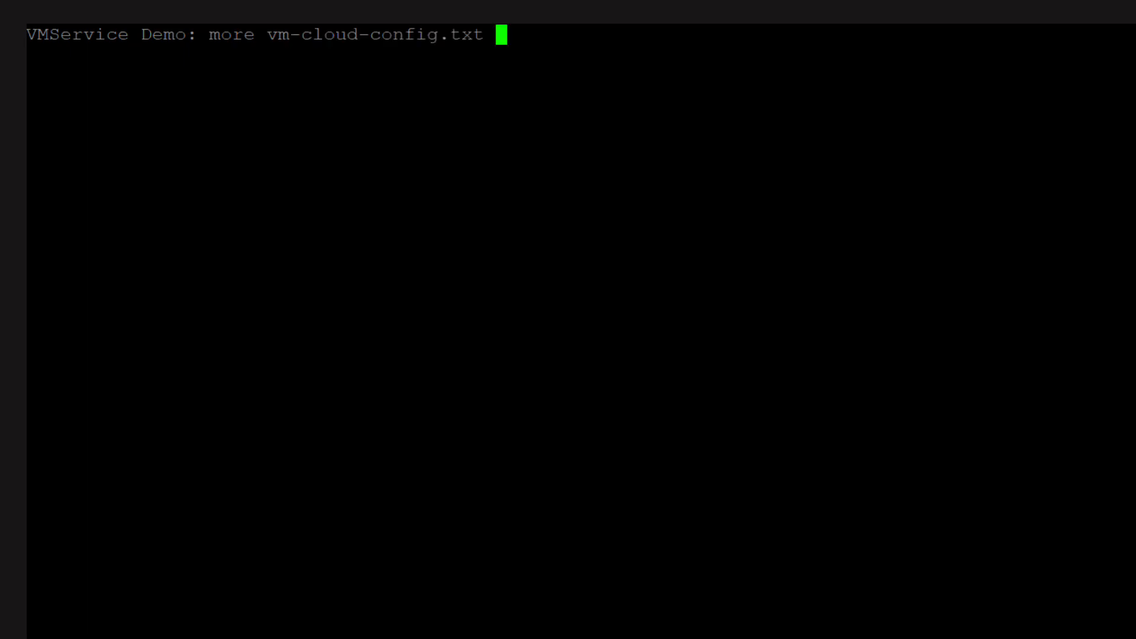
pyautogui.press('Return')
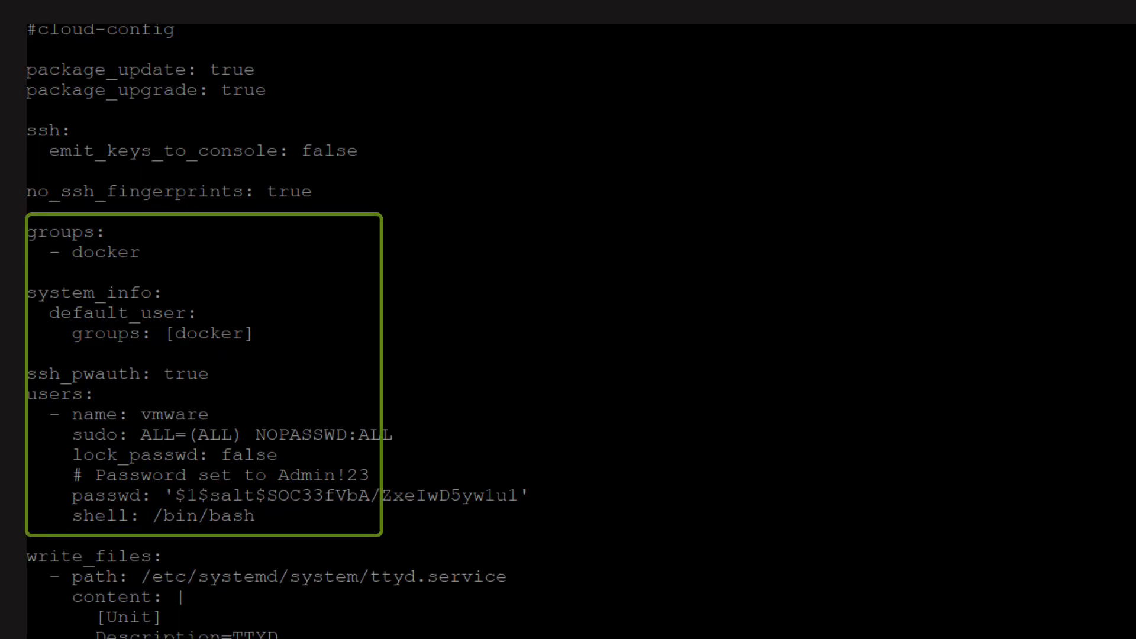
pyautogui.scroll(-3)
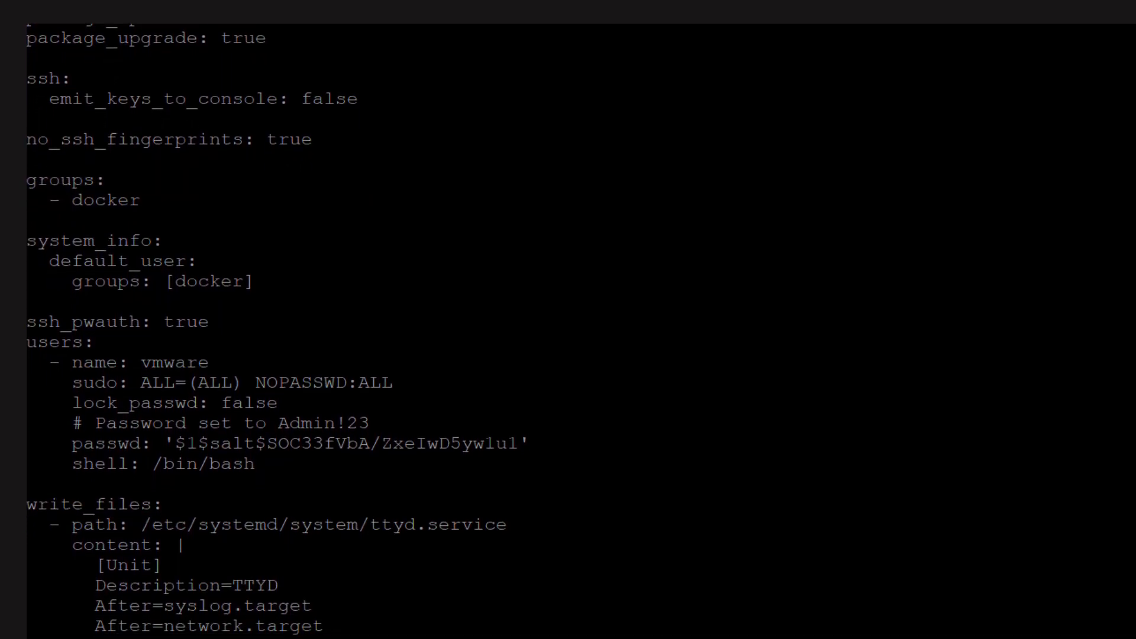
pyautogui.scroll(-3)
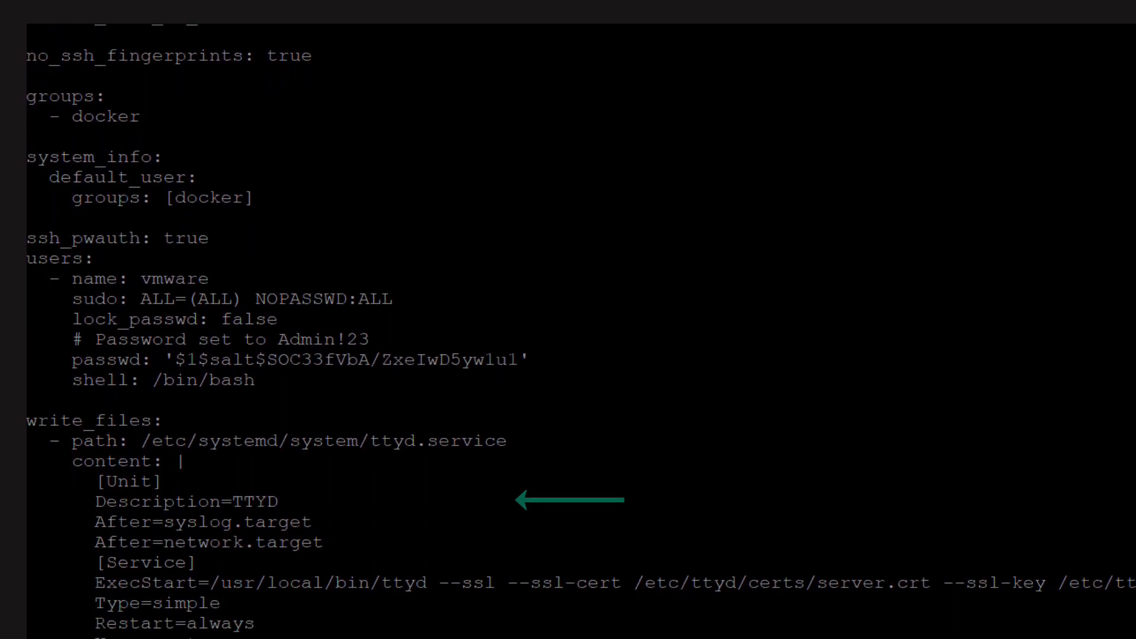
pyautogui.scroll(-3)
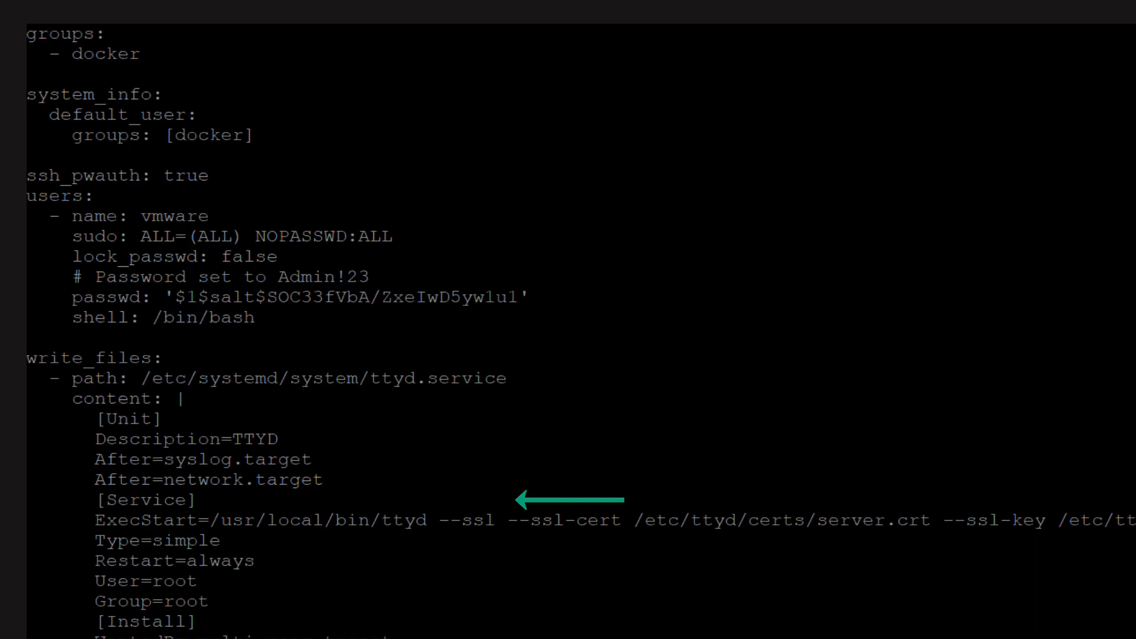
pyautogui.scroll(-3)
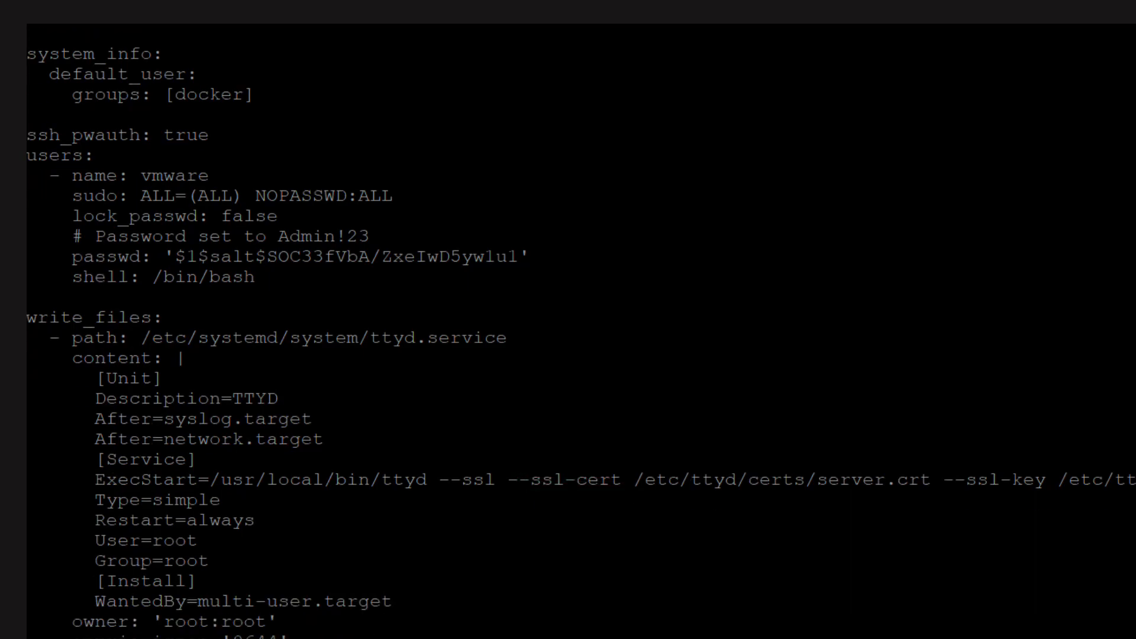
pyautogui.scroll(-3)
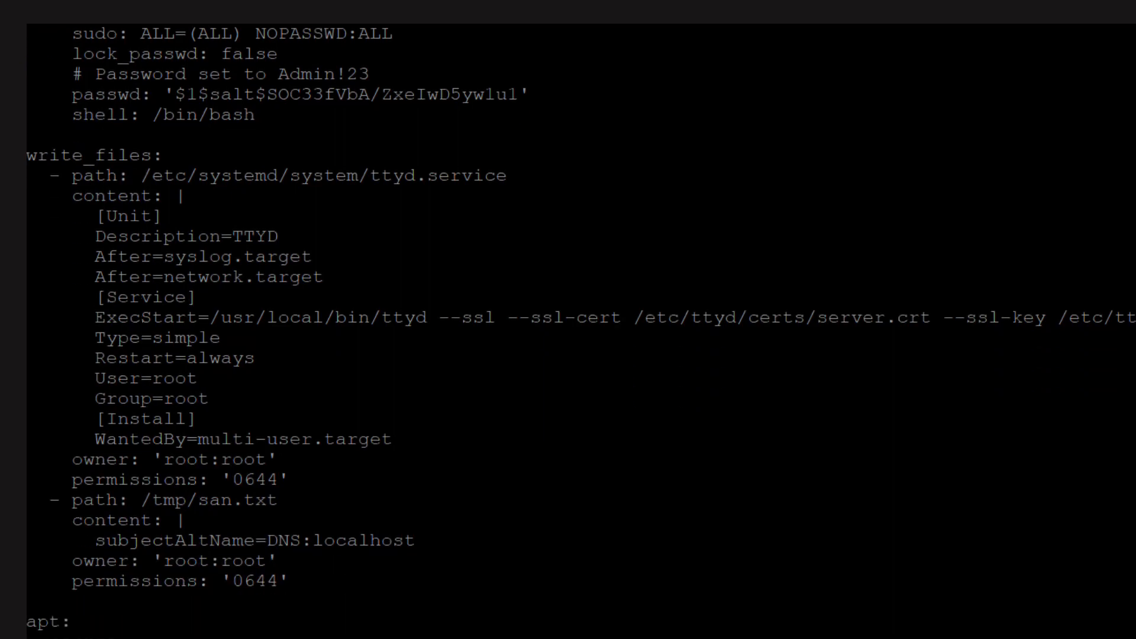
pyautogui.scroll(-3)
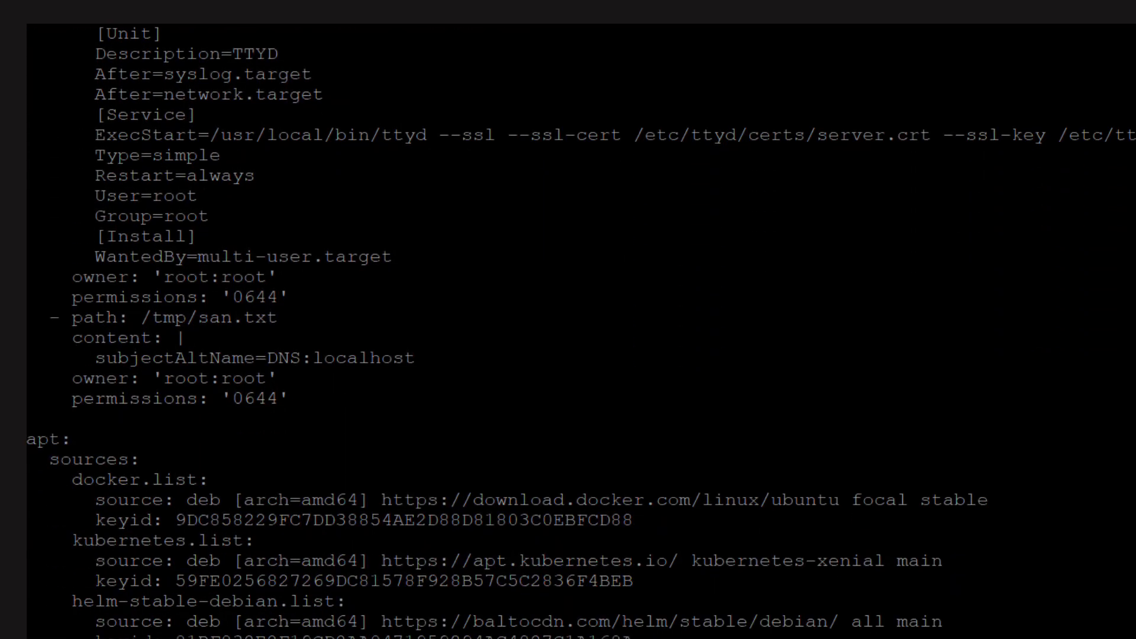
# Continue through the fs_setup and /data mount sections to the end of the cloud-config
pyautogui.scroll(-3)
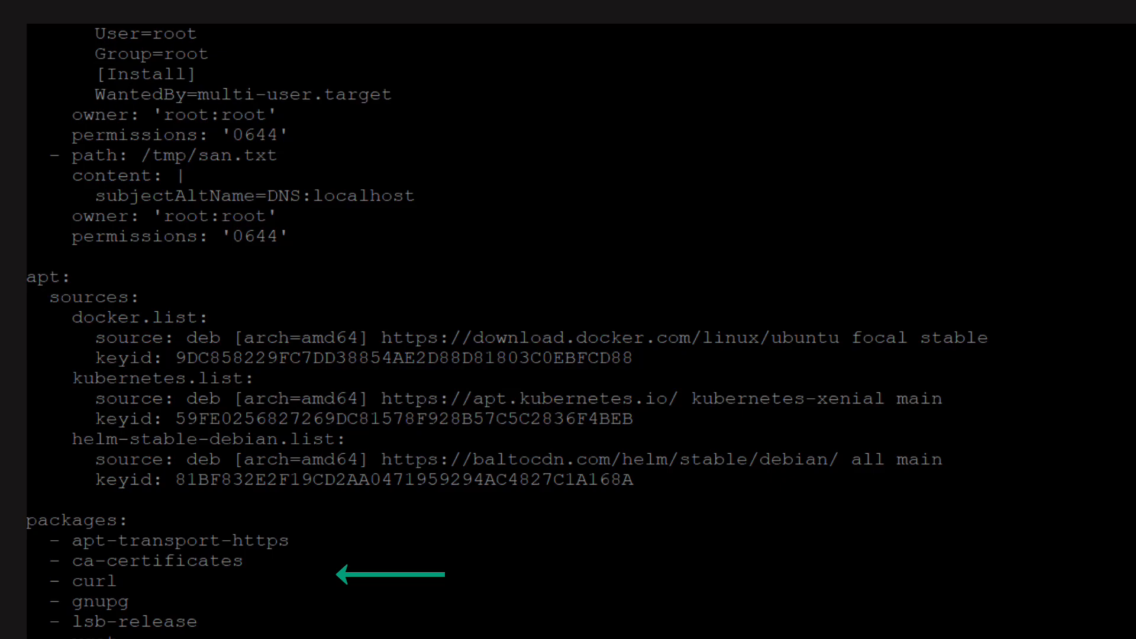
pyautogui.scroll(-3)
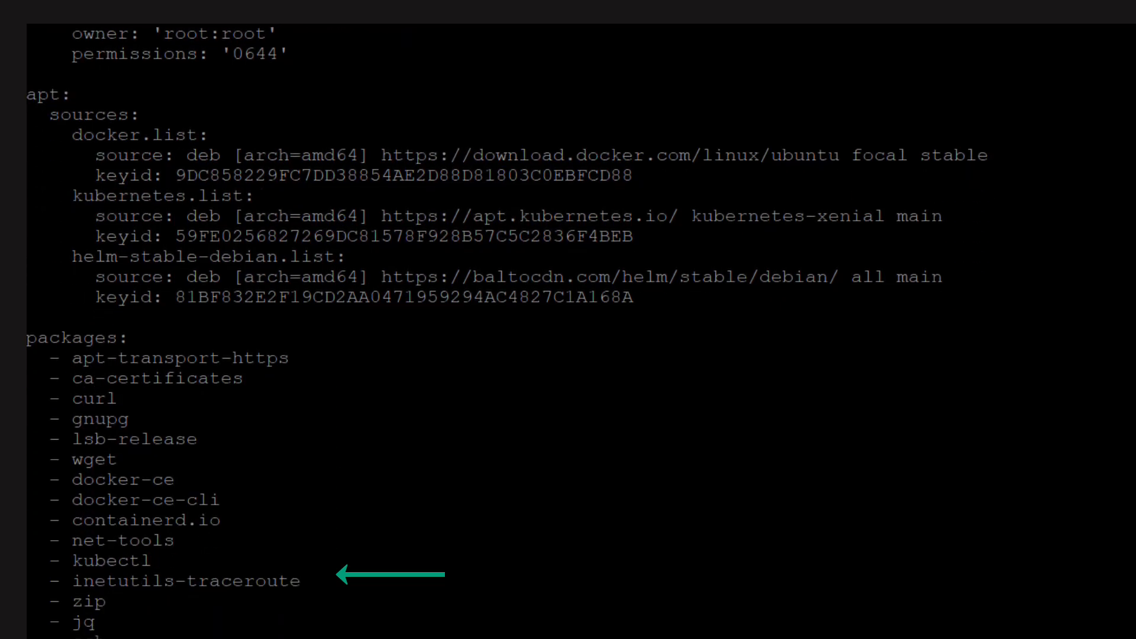
pyautogui.scroll(-3)
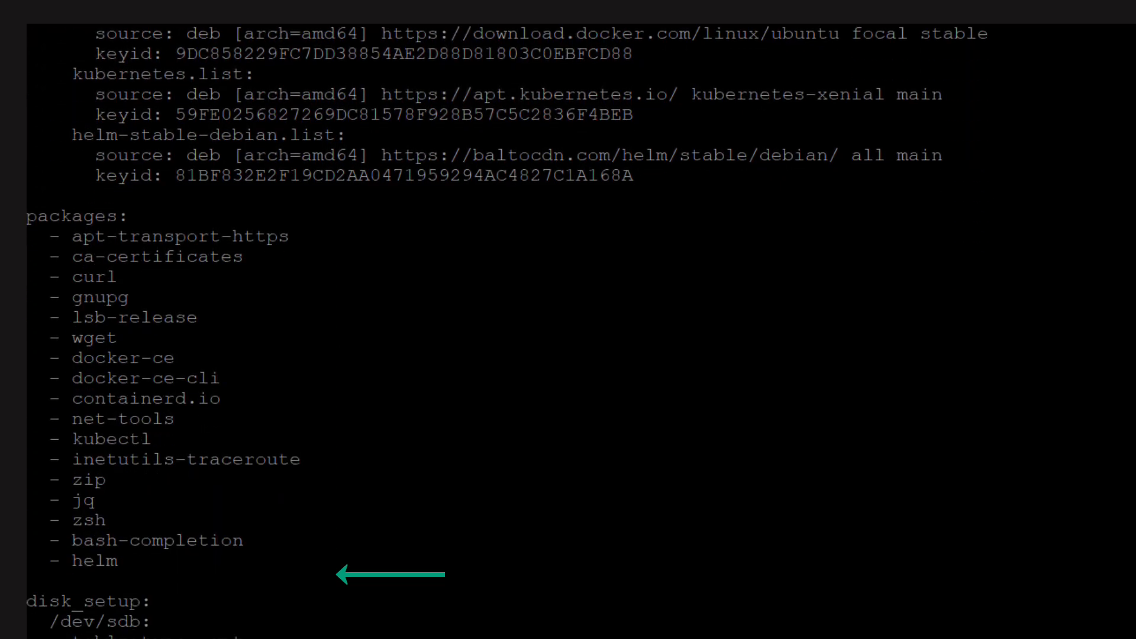
pyautogui.scroll(-3)
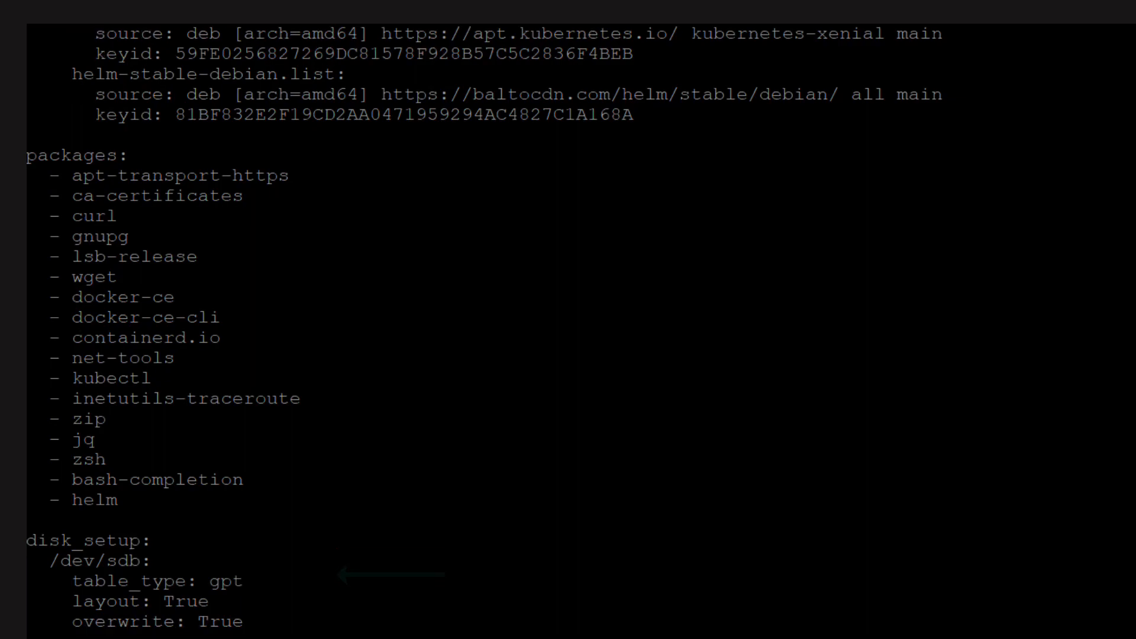
pyautogui.scroll(-3)
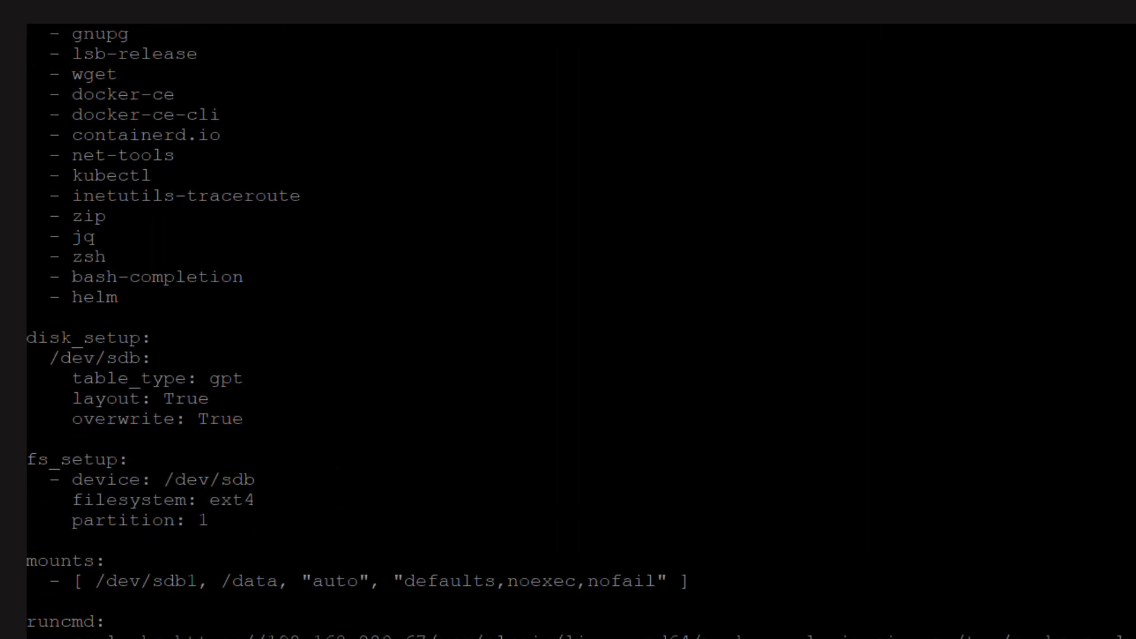
pyautogui.scroll(-3)
pyautogui.write('base64 -w 0 vm-cloud-config.txt')
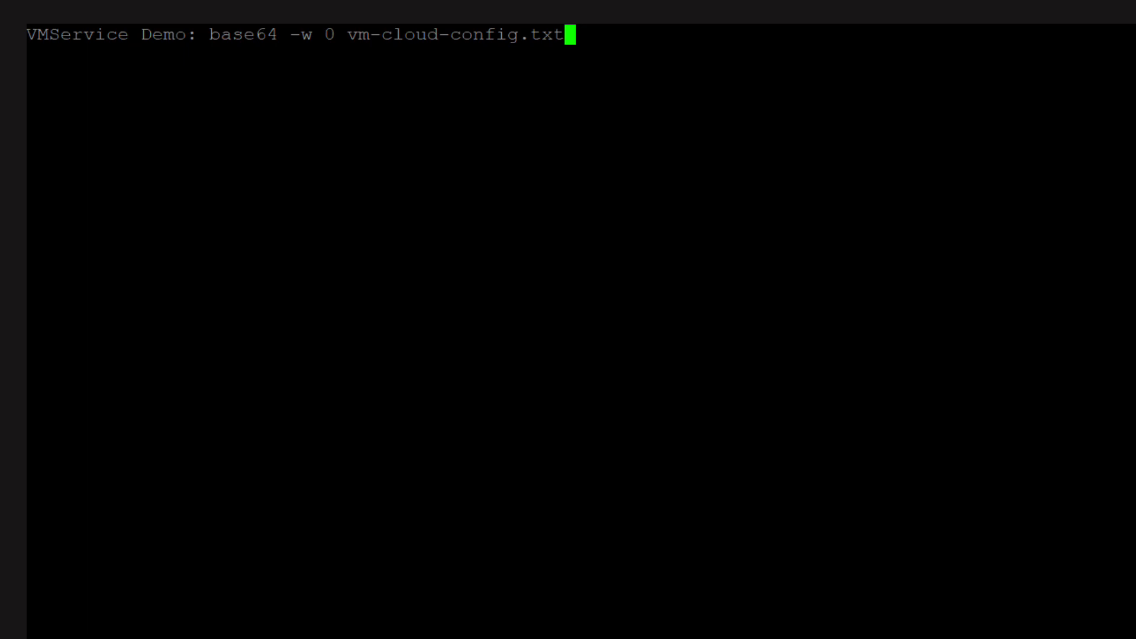
# Base64-encode vm-cloud-config.txt and display the jumpbox-cm-only.yaml ConfigMap holding it as user-data
pyautogui.press('Return')
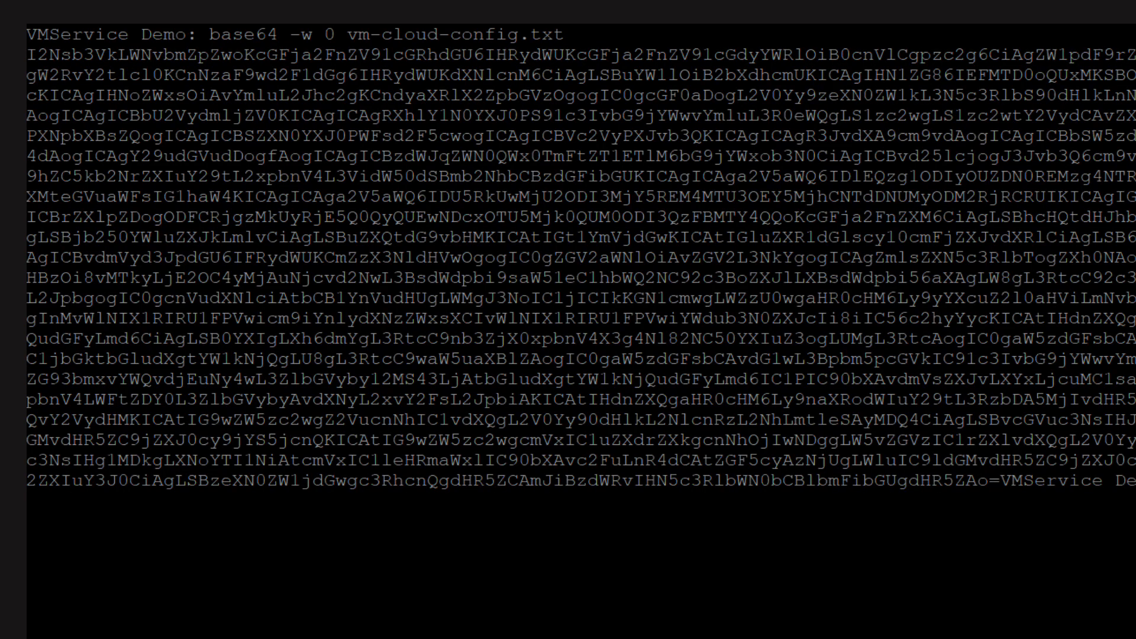
pyautogui.write('more j')
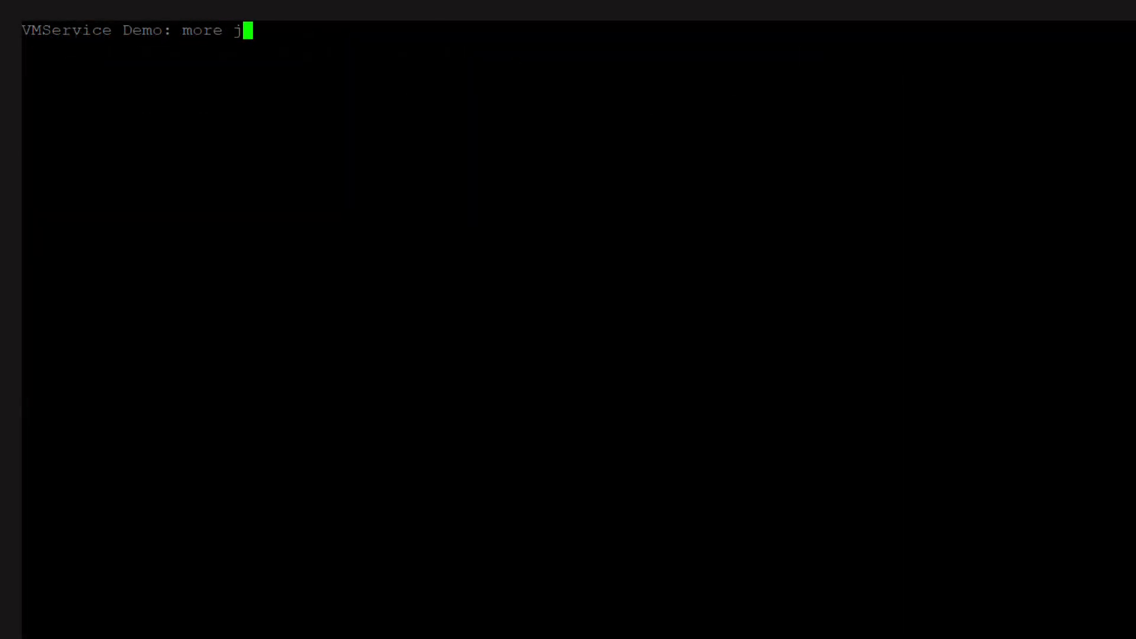
pyautogui.write('umpbox')
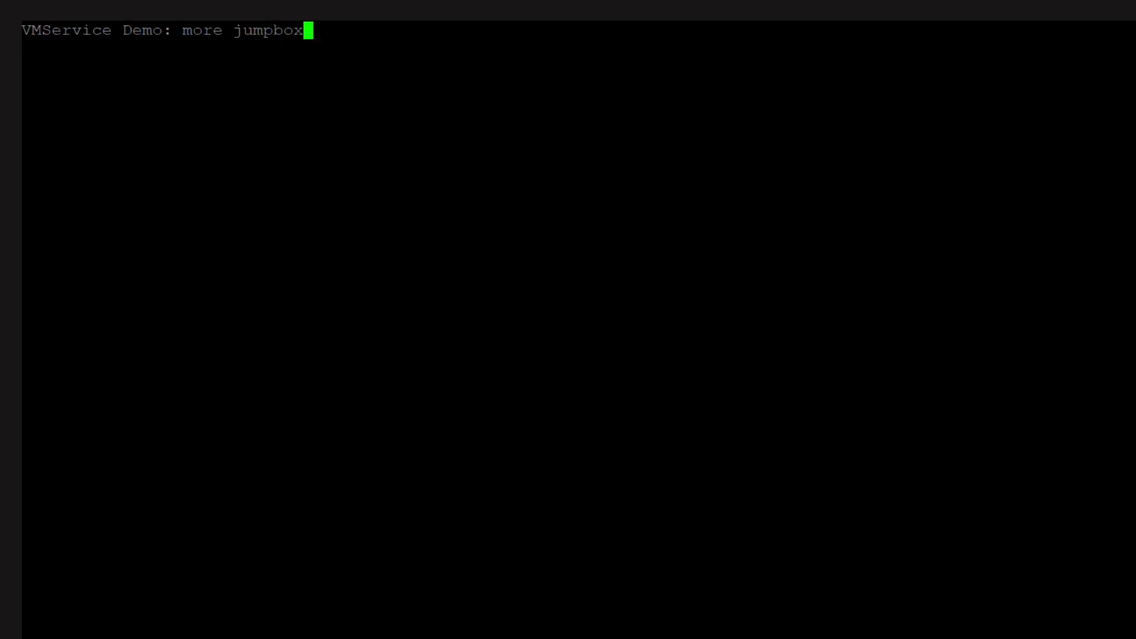
pyautogui.write('-cm')
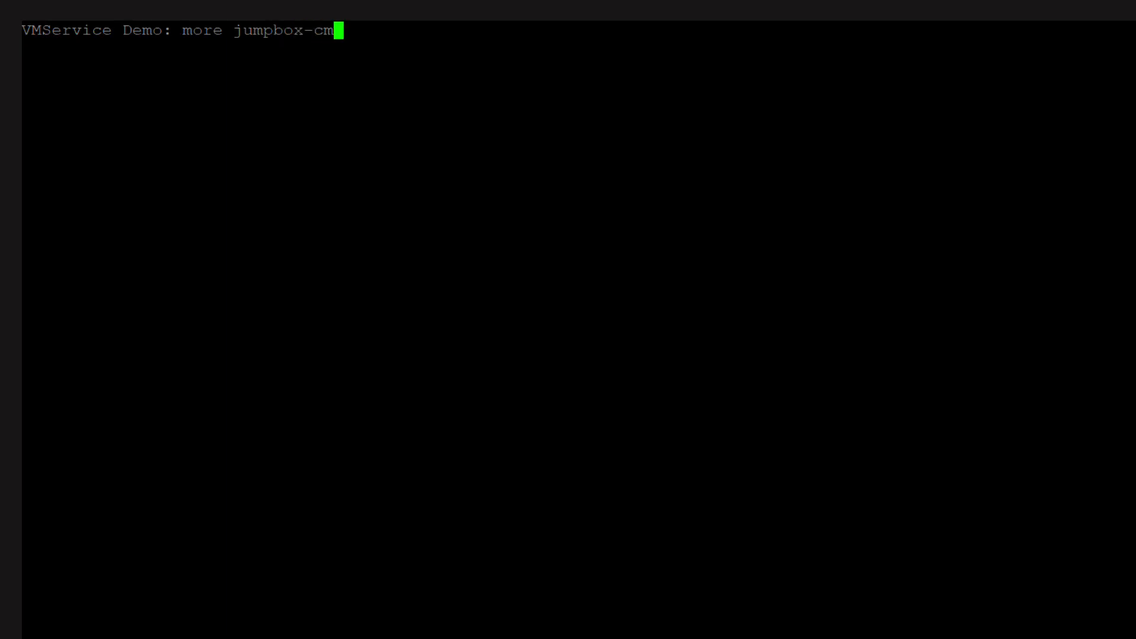
pyautogui.write('-only.yaml')
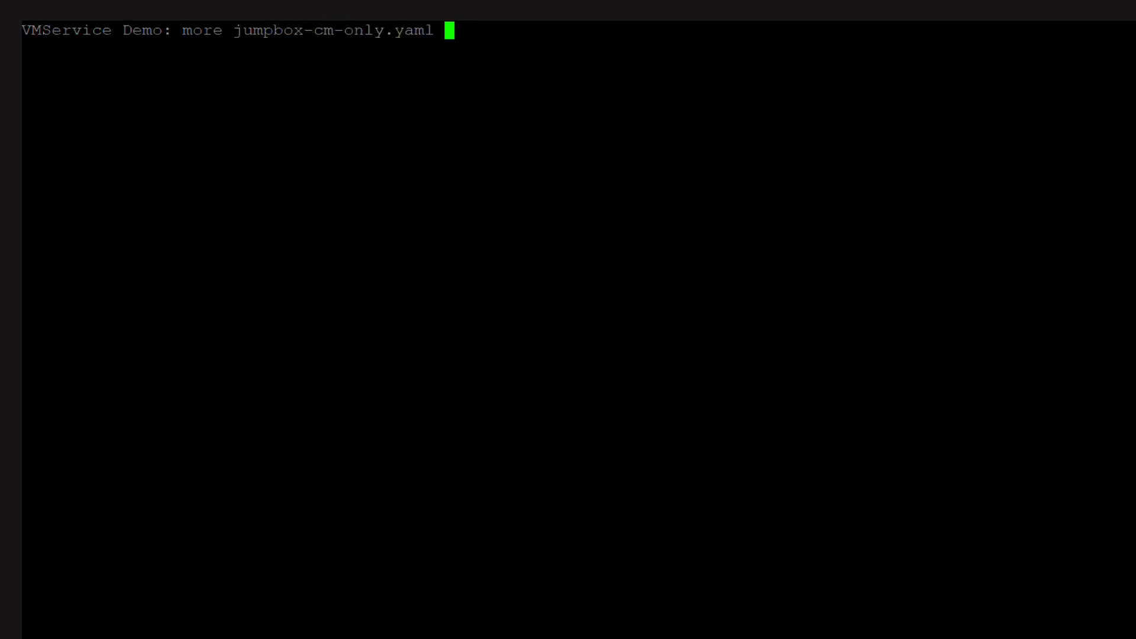
pyautogui.press('Return')
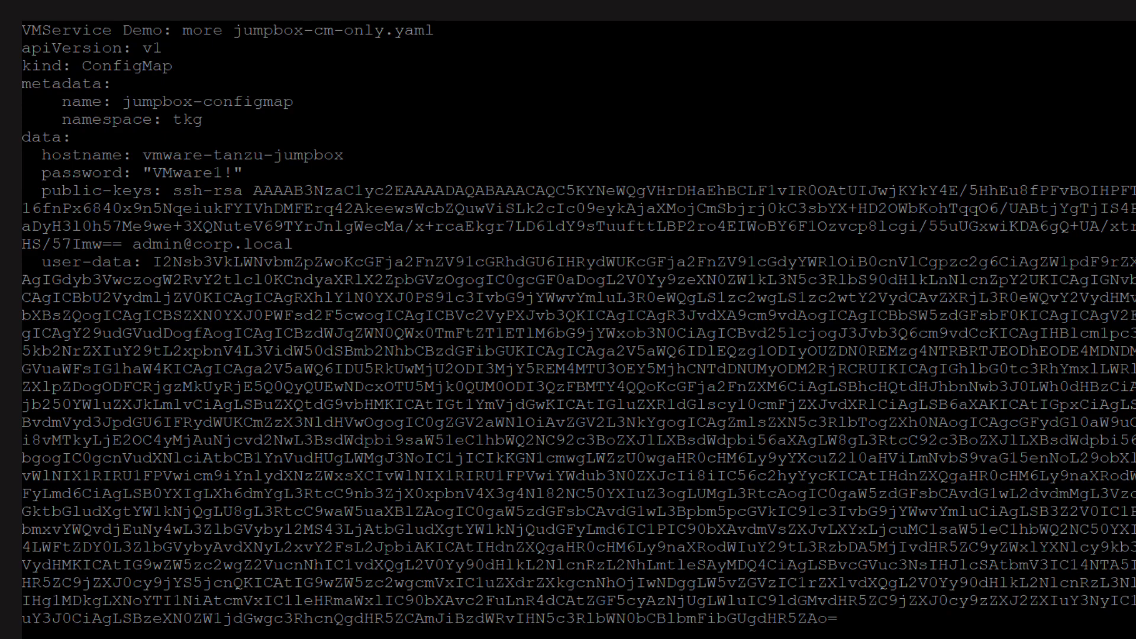
# Enter kubectl apply -f jumpbox-all.yaml at the prompt
pyautogui.write('kube')
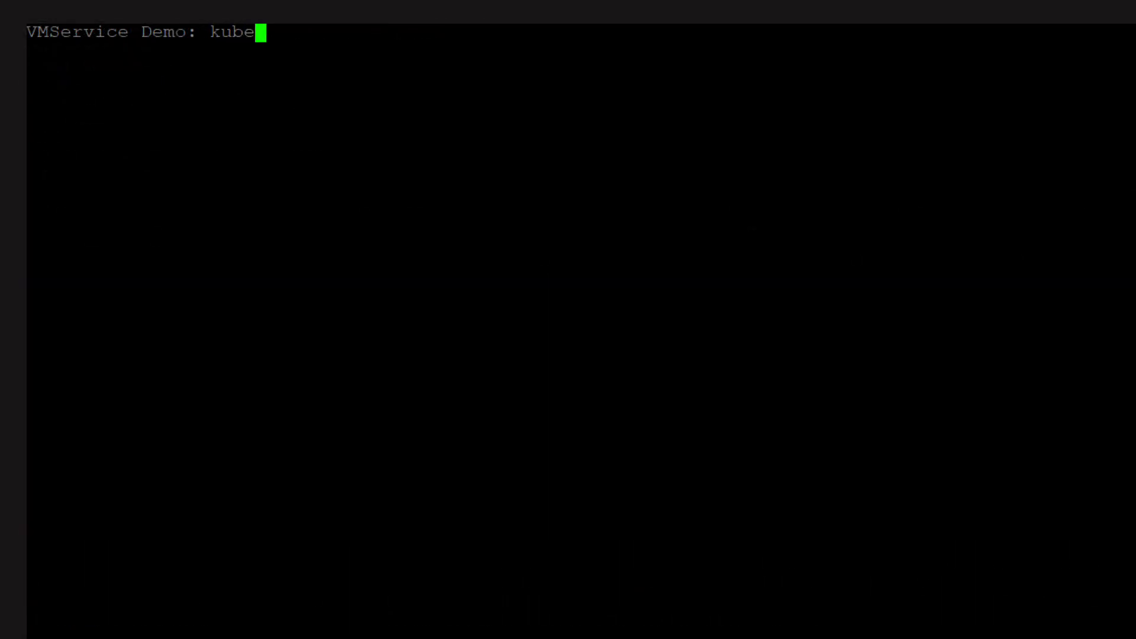
pyautogui.write('ctl apply -f jumpbox-')
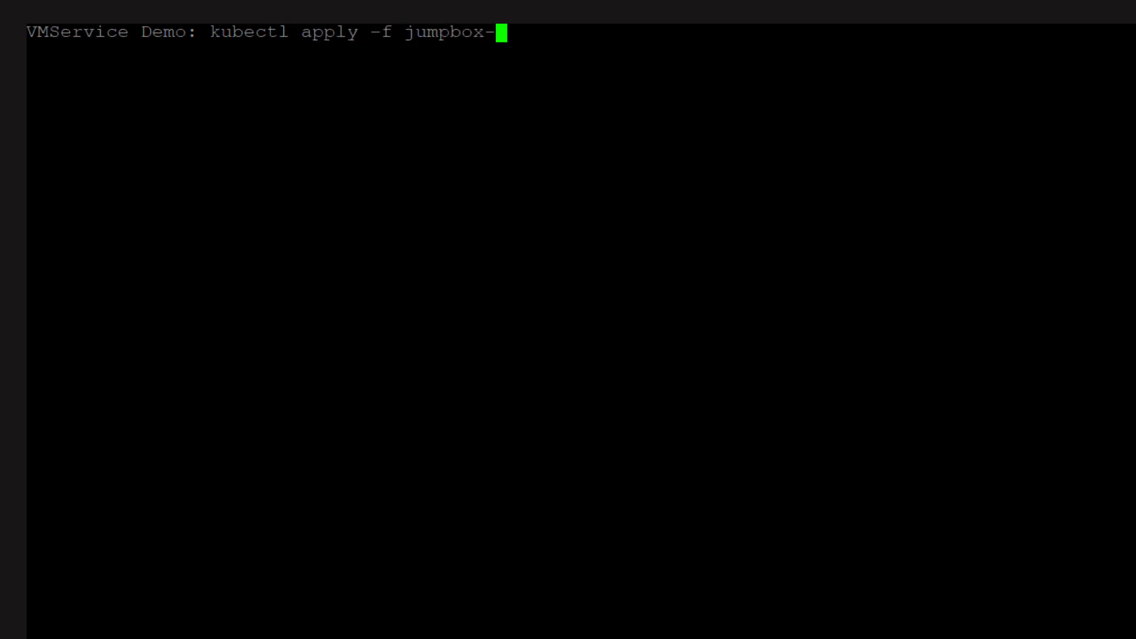
pyautogui.write('all')
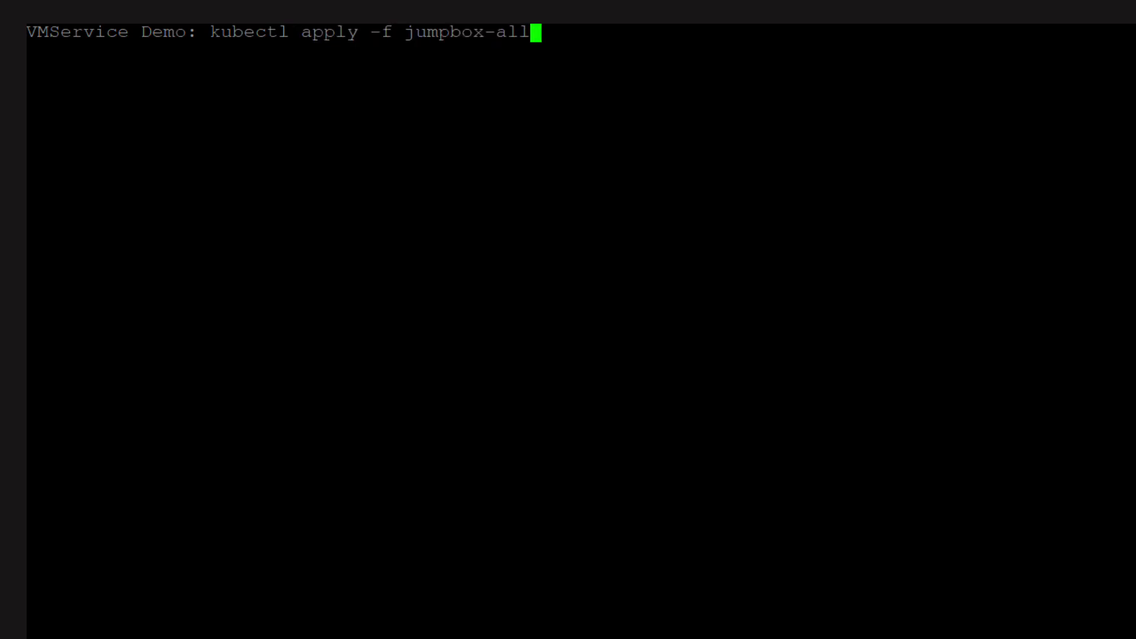
pyautogui.write('.yaml')
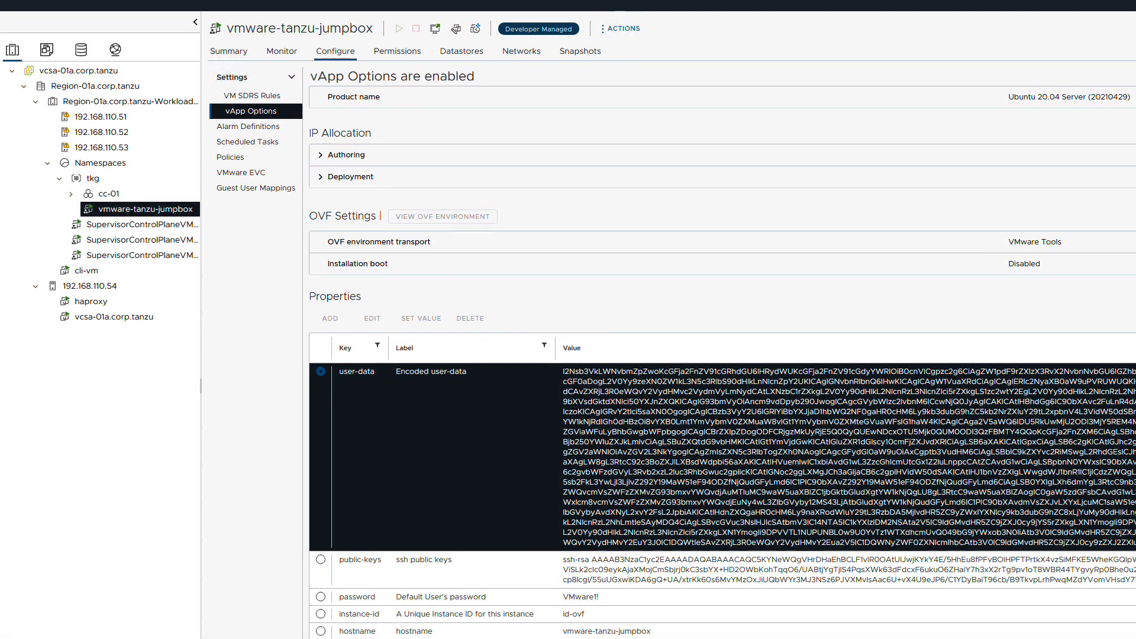
# Scroll to the vApp Properties table showing user-data, ssh keys, password and hostname
pyautogui.scroll(-3)
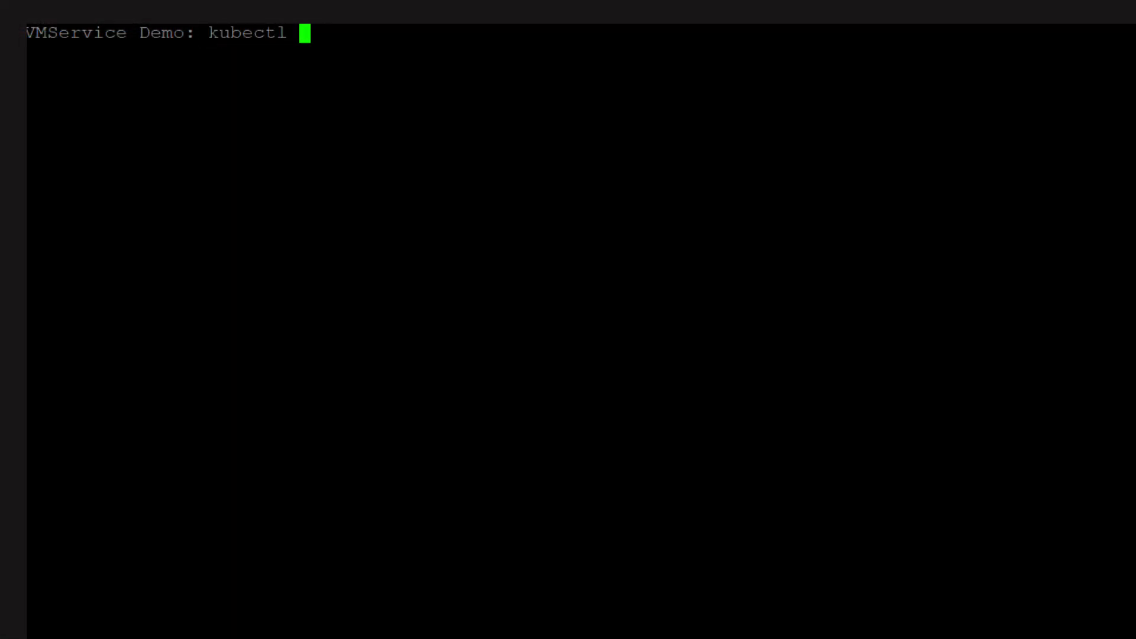
# Run kubectl get svc to list jumpbox-vmservices as a LoadBalancer at 192.168.220.131 port 443
pyautogui.write('get svc')
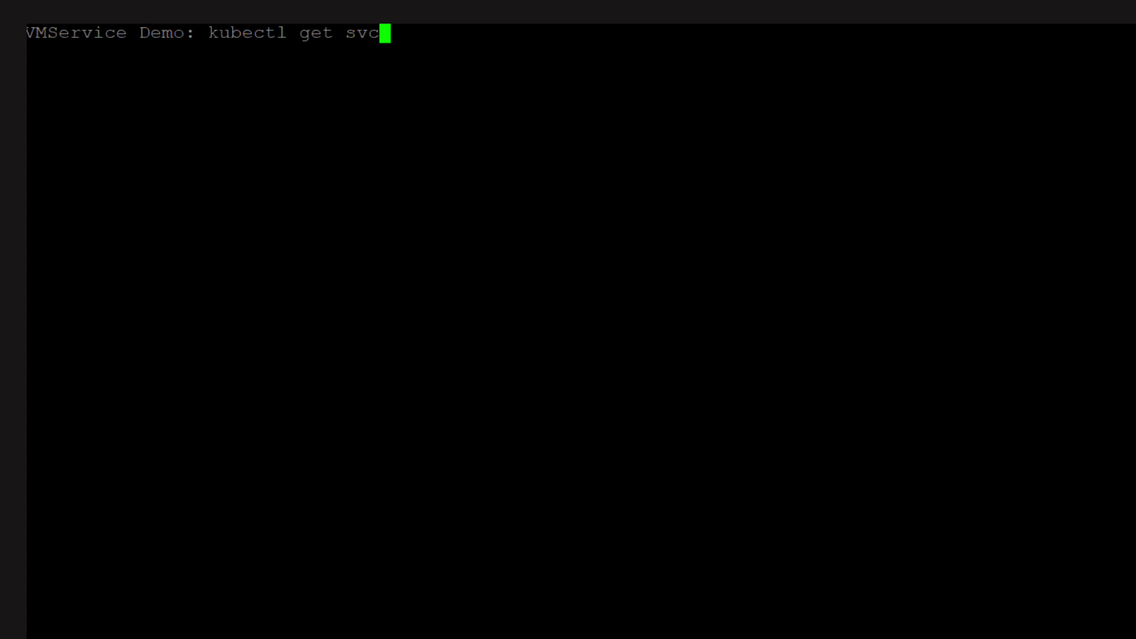
pyautogui.press('Return')
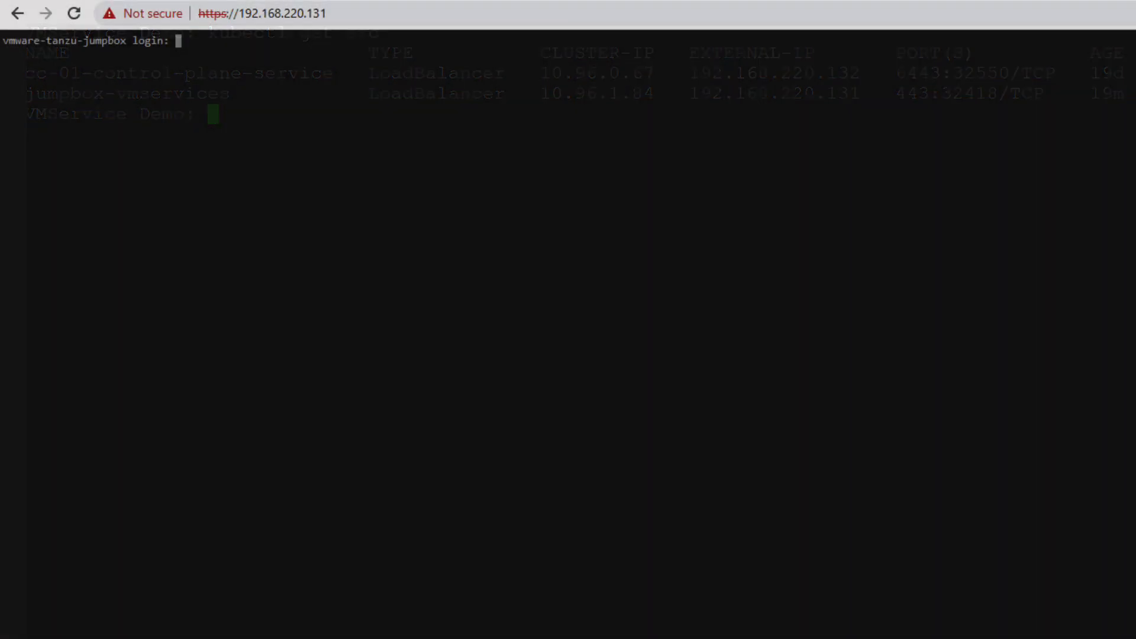
# Log into the jumpbox web terminal at 192.168.220.131 as ubuntu with its password
pyautogui.write('ubuntu')
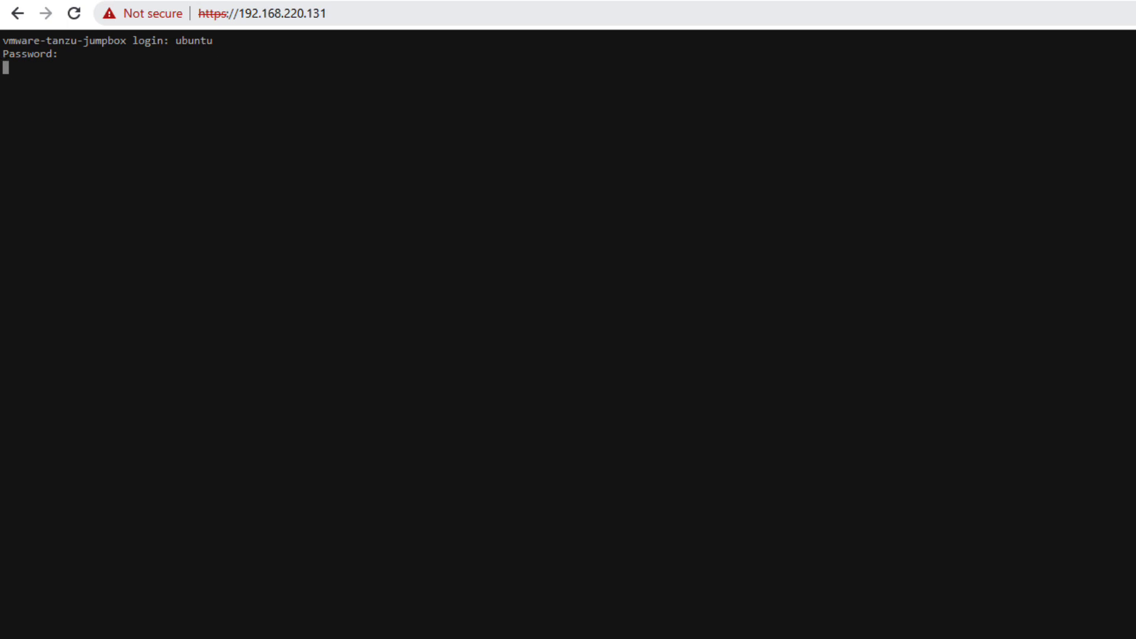
pyautogui.press('Return')
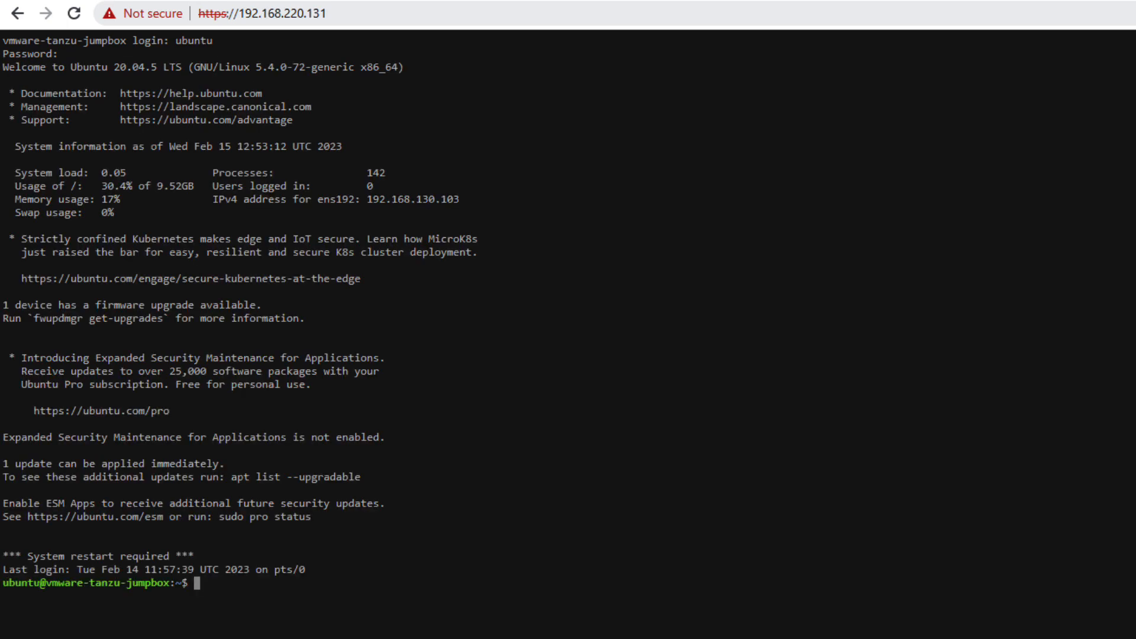